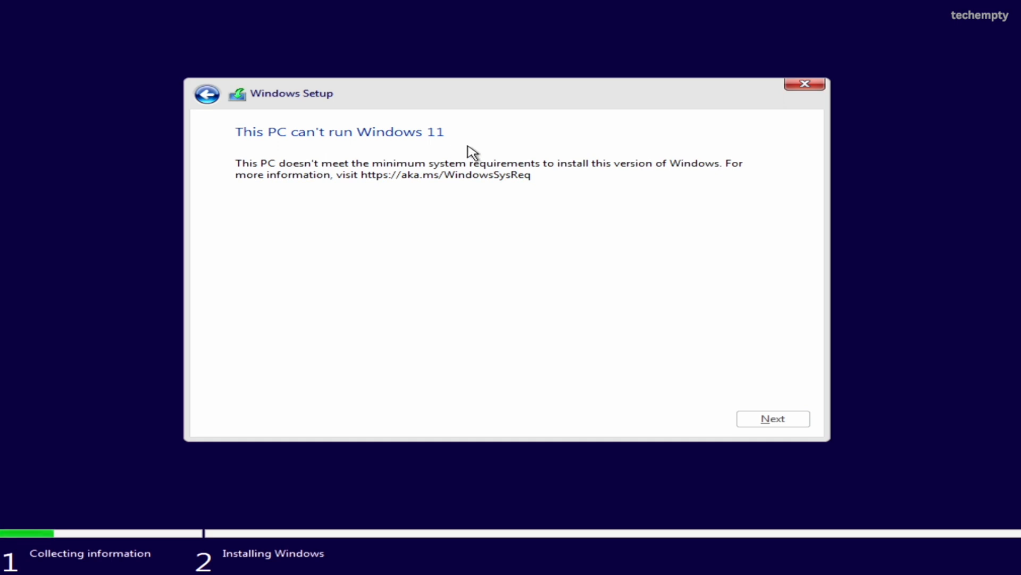
mouse_move(530, 313)
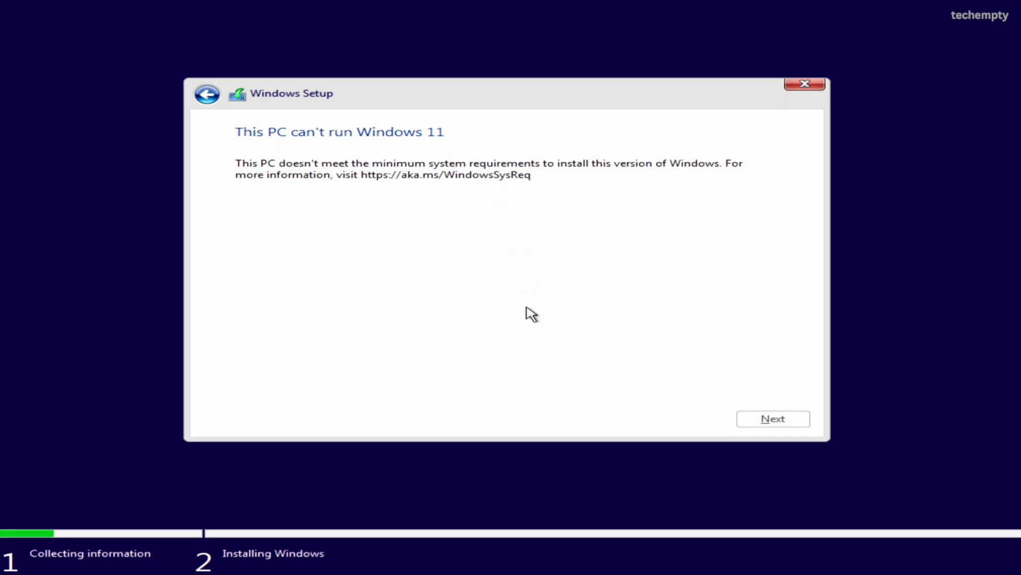
Dismiss the 'This PC can't run Windows 11' error so setup returns to language preferences.
click(206, 94)
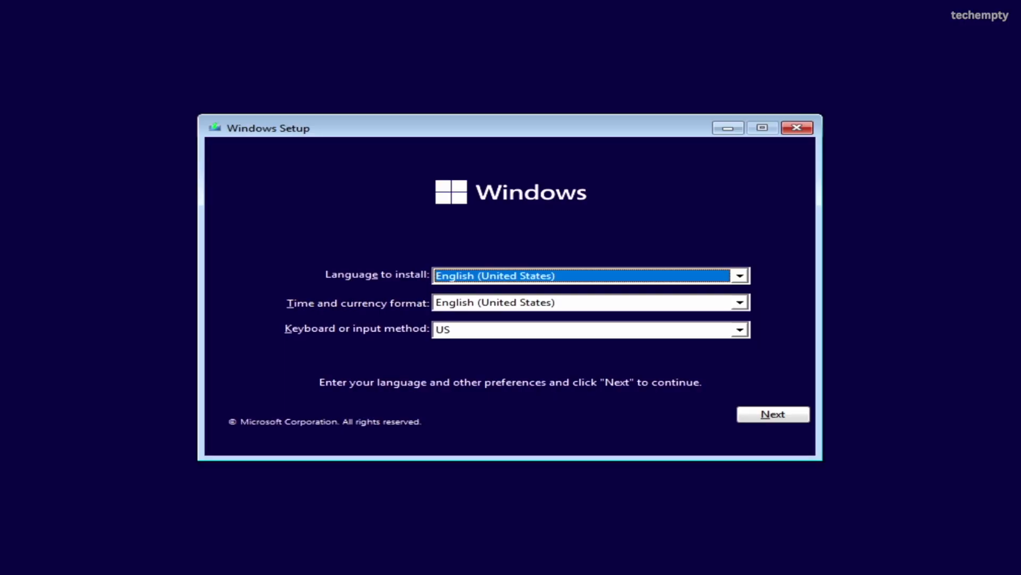
Accept language preferences, skip the product key, and choose Windows 11 Pro.
click(773, 414)
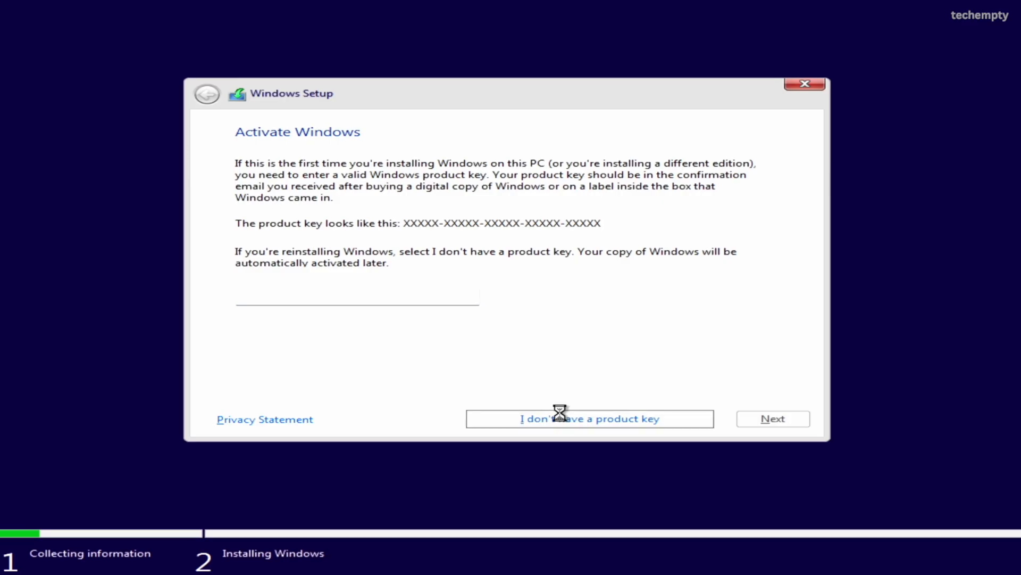
click(588, 419)
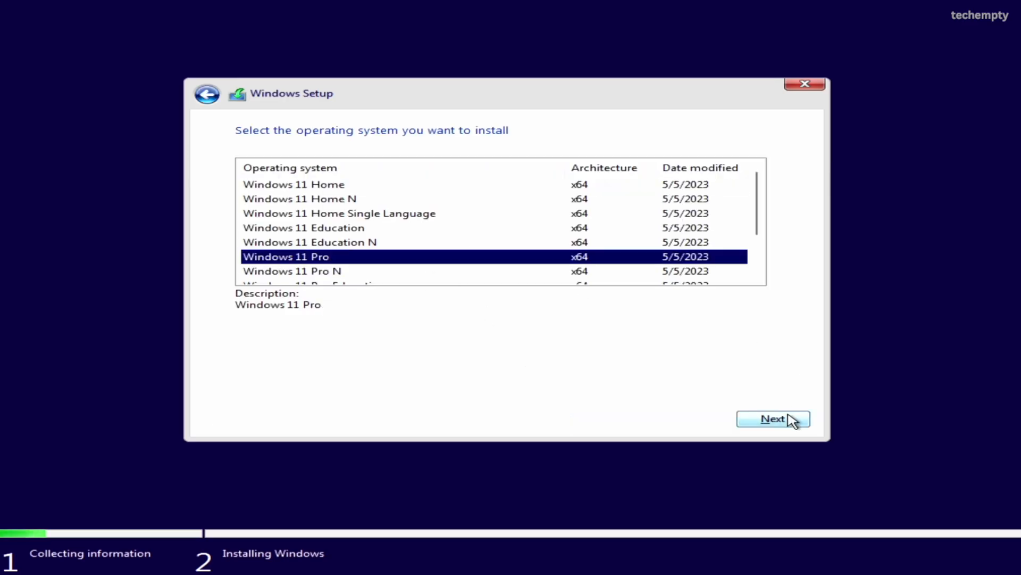
click(773, 419)
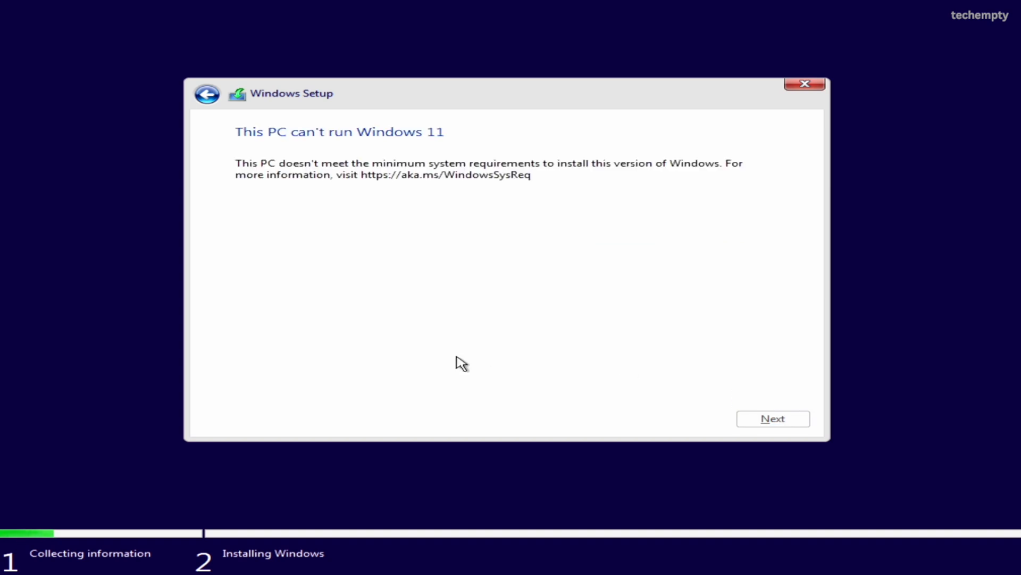
mouse_move(513, 230)
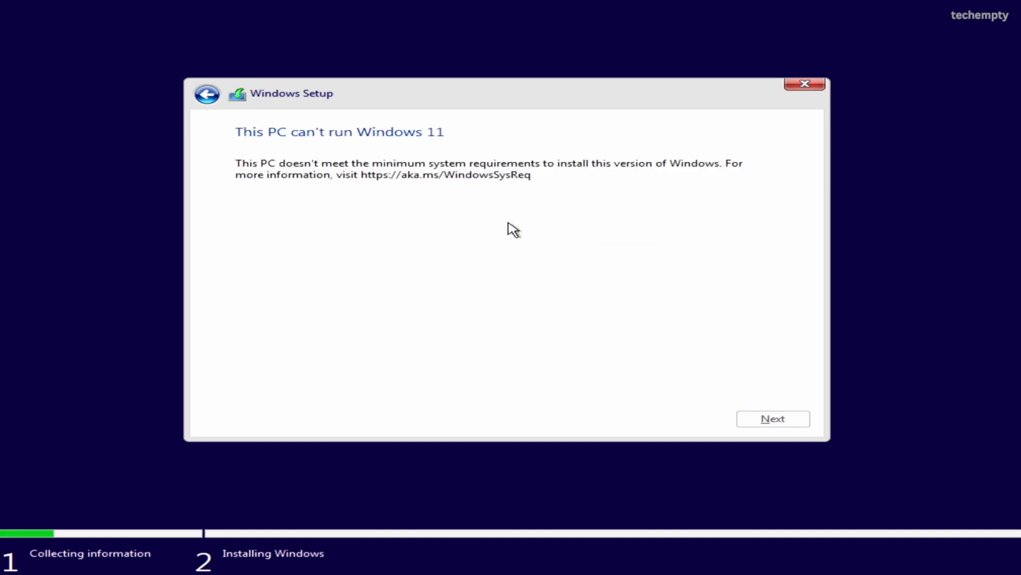
mouse_move(531, 312)
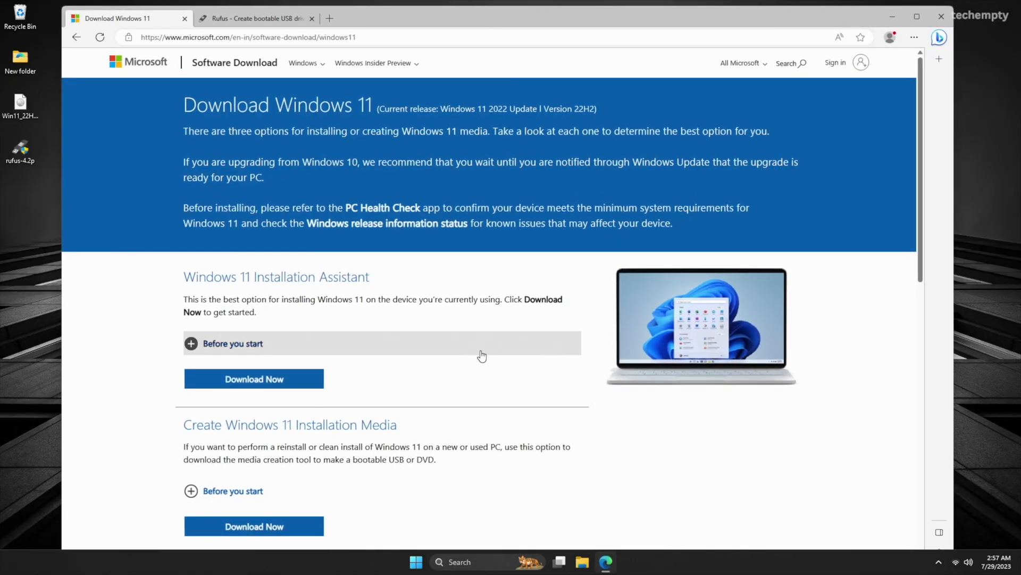
mouse_move(337, 303)
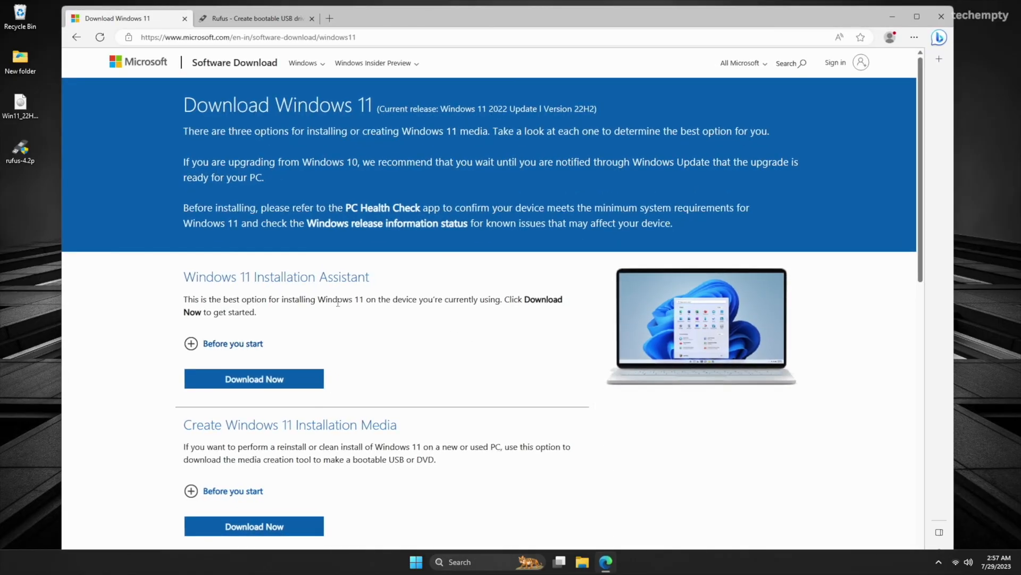
Request the Windows 11 multi-edition ISO download in English International.
scroll(down, 3)
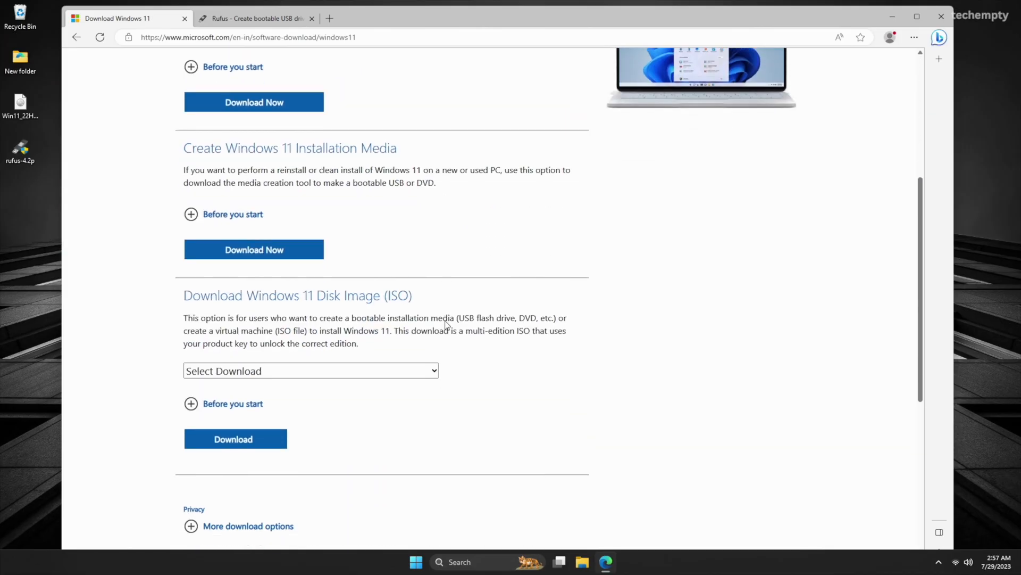
scroll(down, 3)
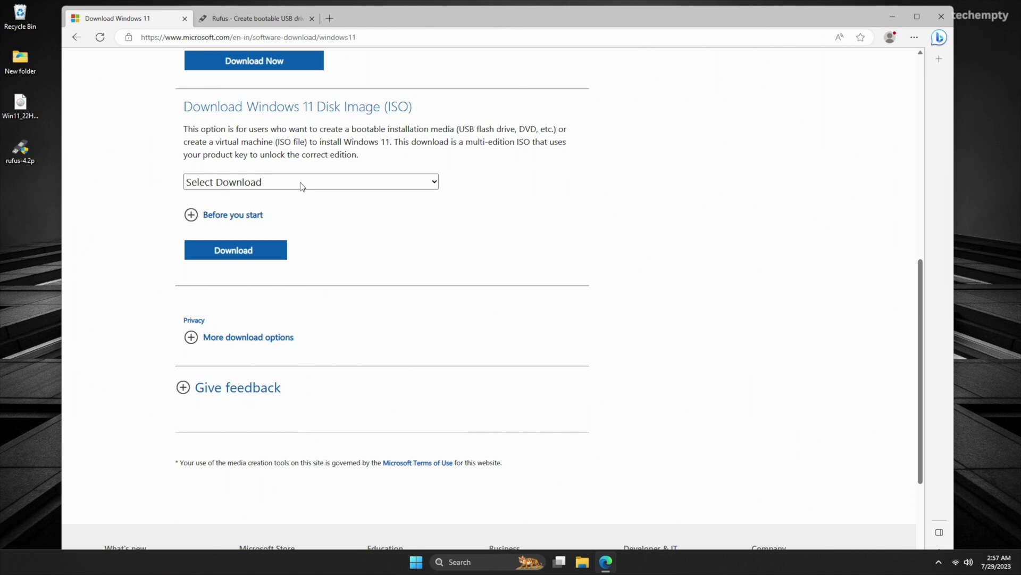
click(310, 182)
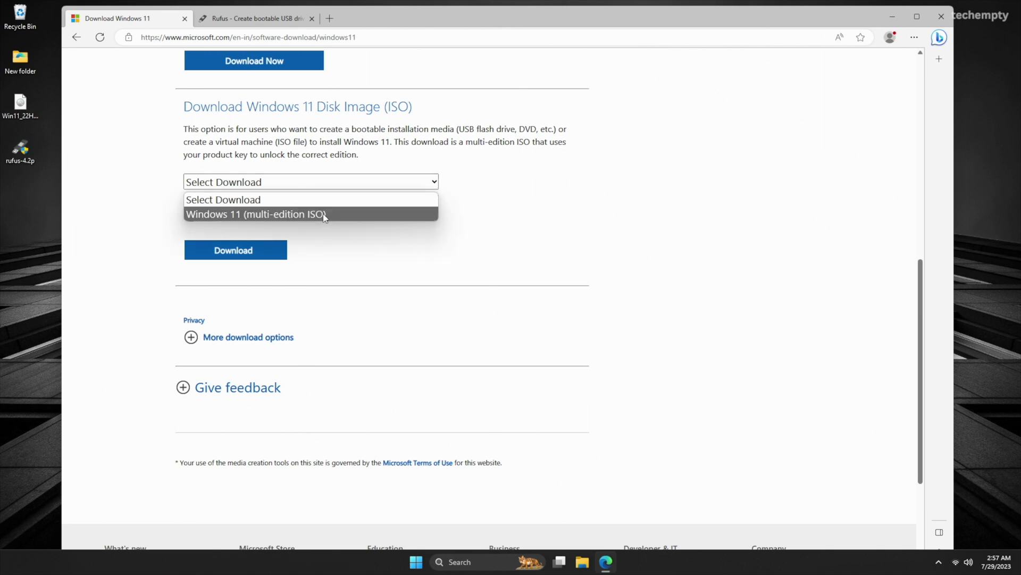
click(256, 214)
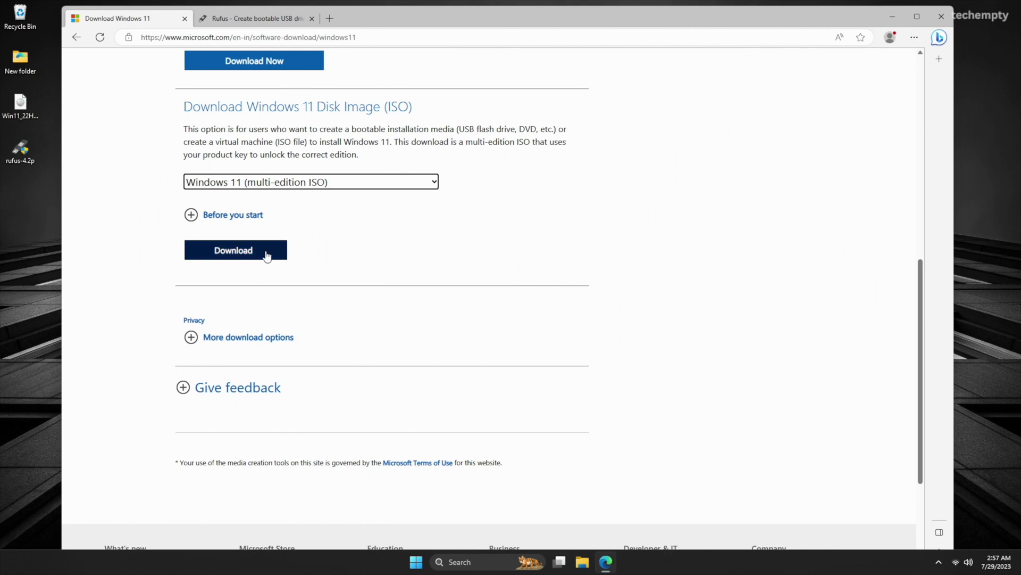
click(236, 250)
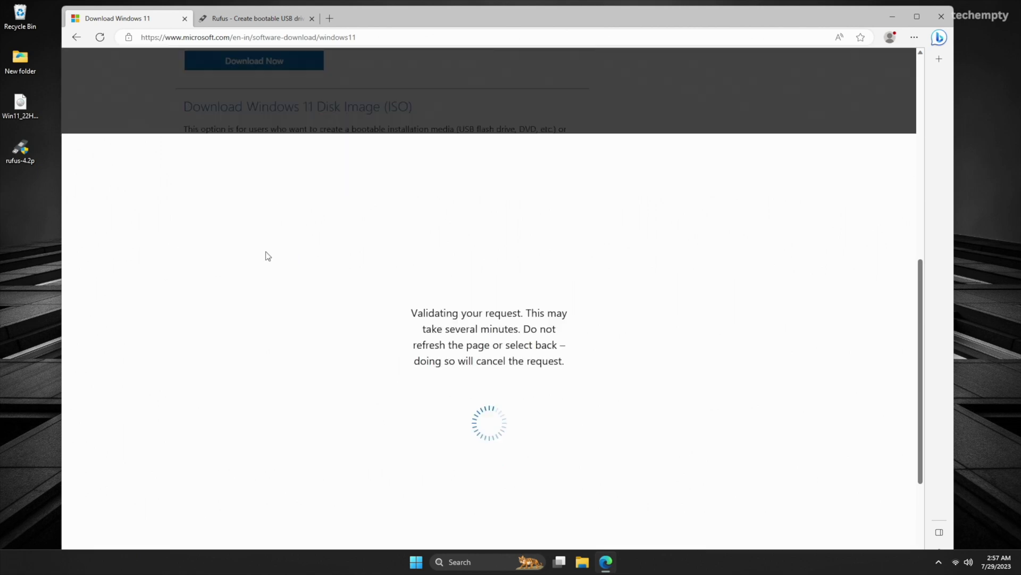
click(301, 228)
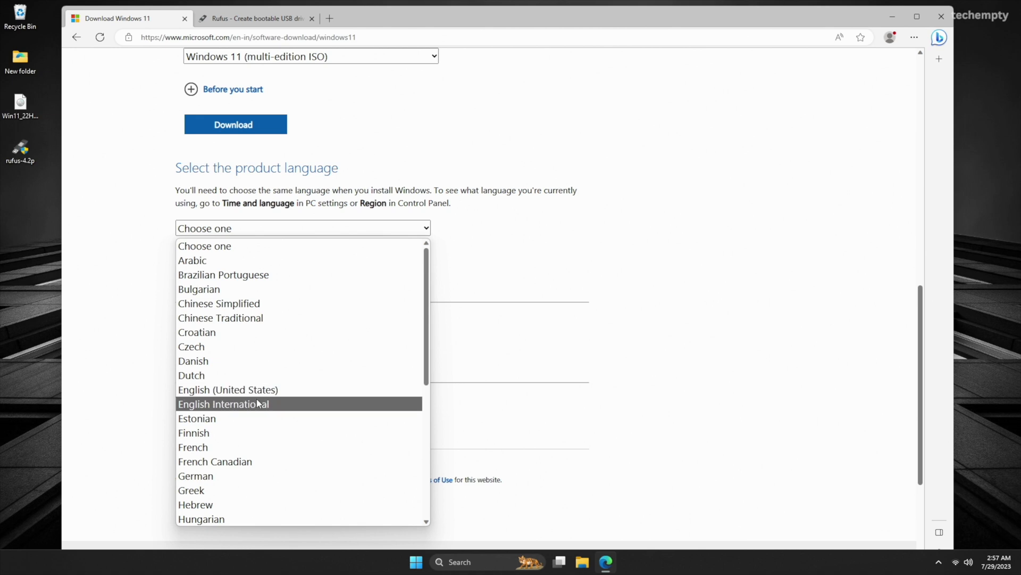
click(241, 403)
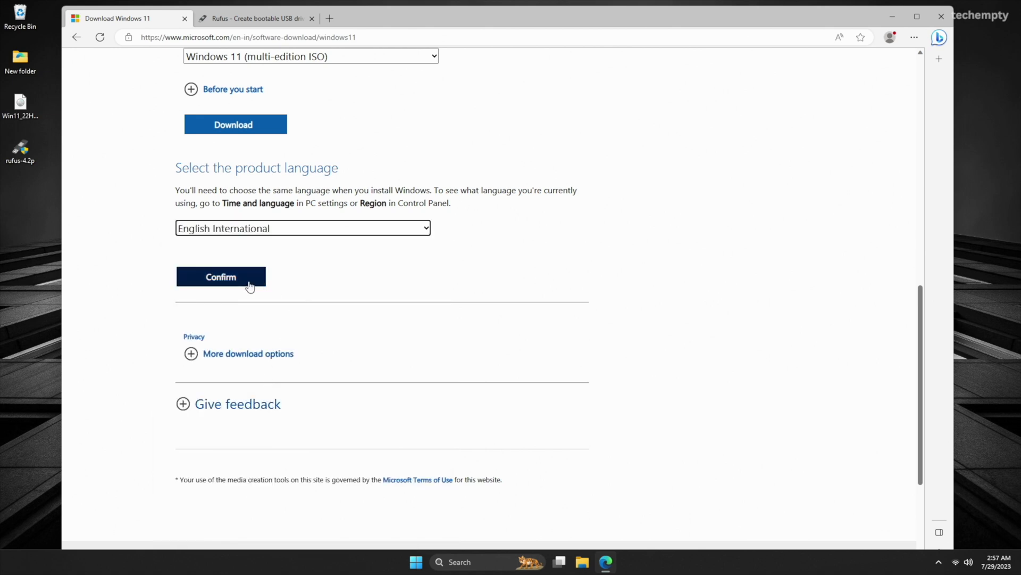
click(221, 276)
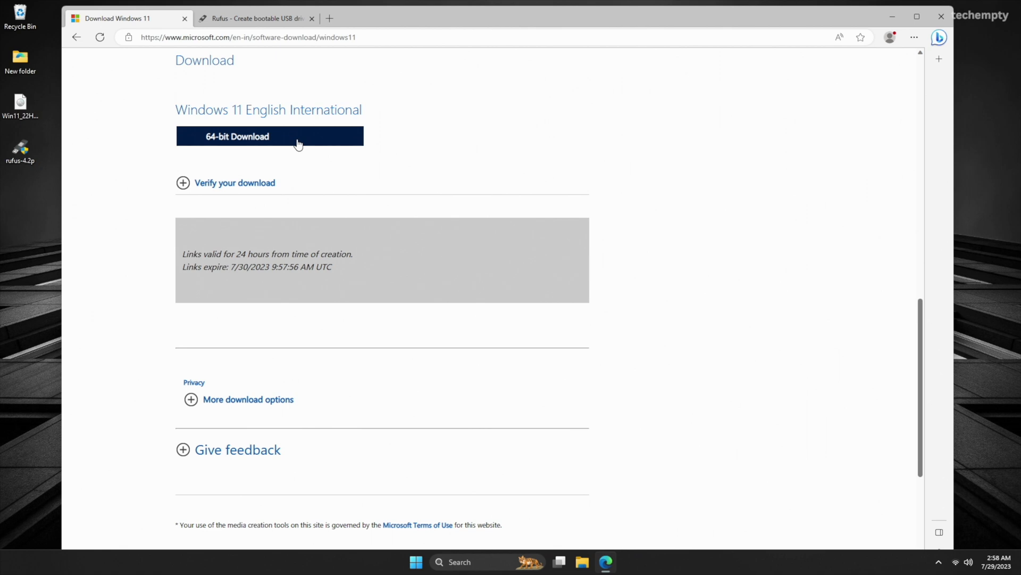
Download the 64-bit Windows 11 ISO and scroll to the Rufus download list.
click(254, 18)
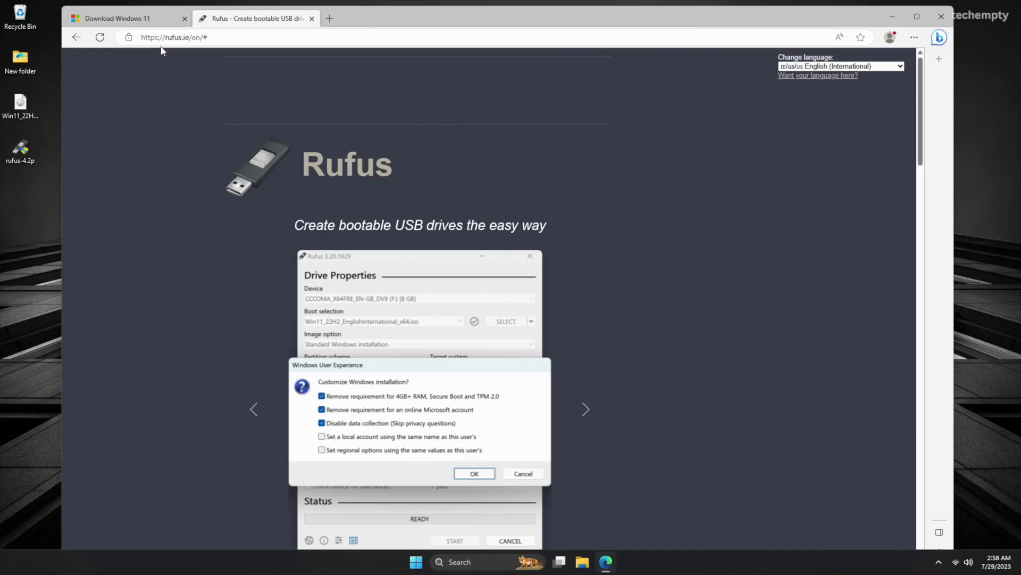
scroll(down, 3)
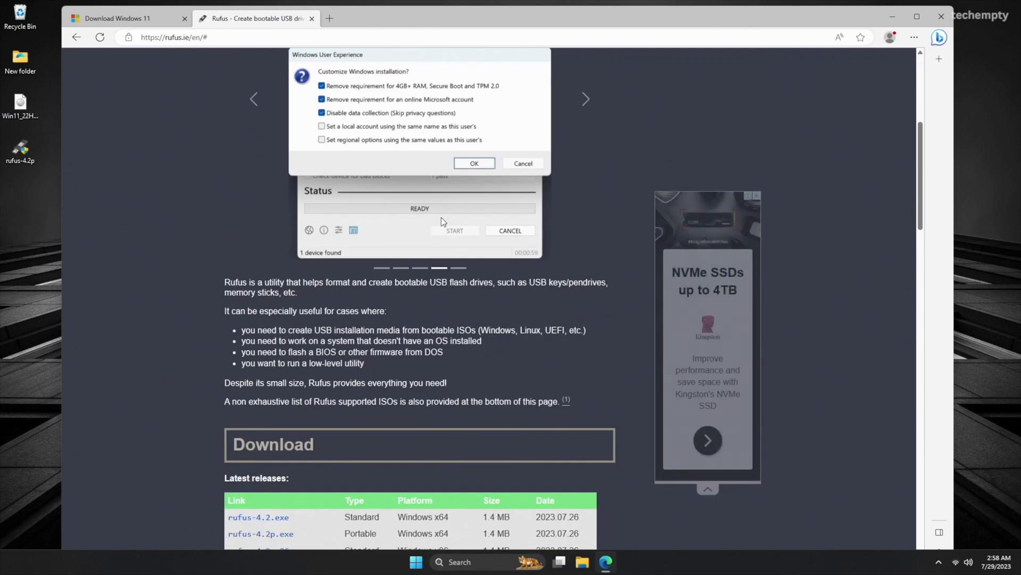
scroll(down, 3)
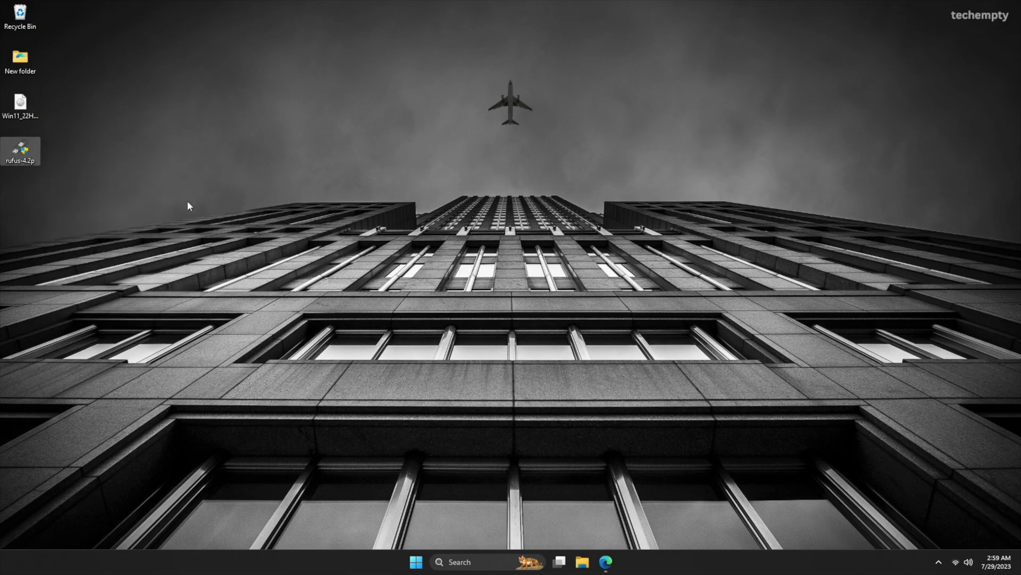
Launch portable Rufus 4.2 from the desktop and answer the update check prompt.
double_click(20, 150)
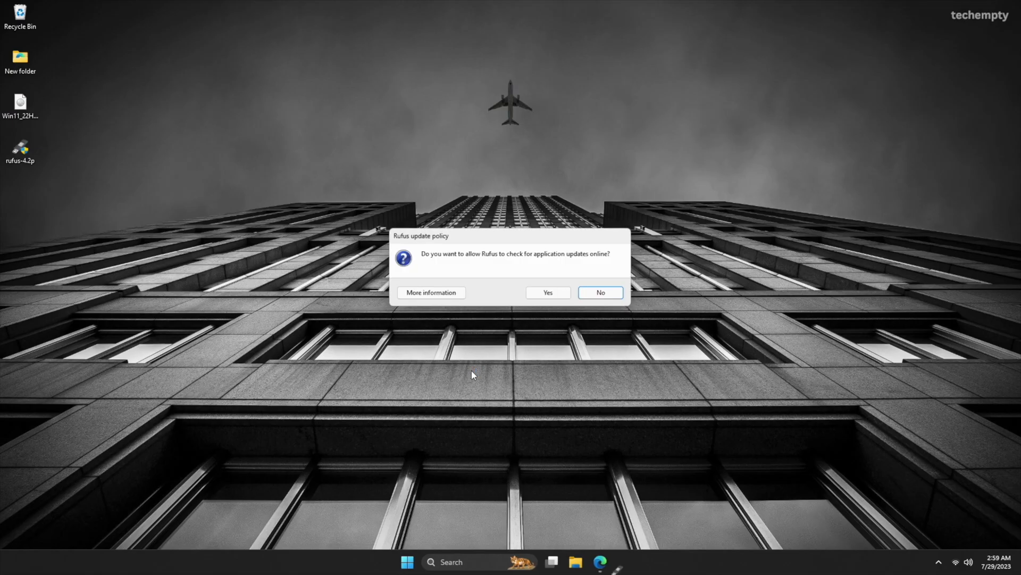
click(599, 292)
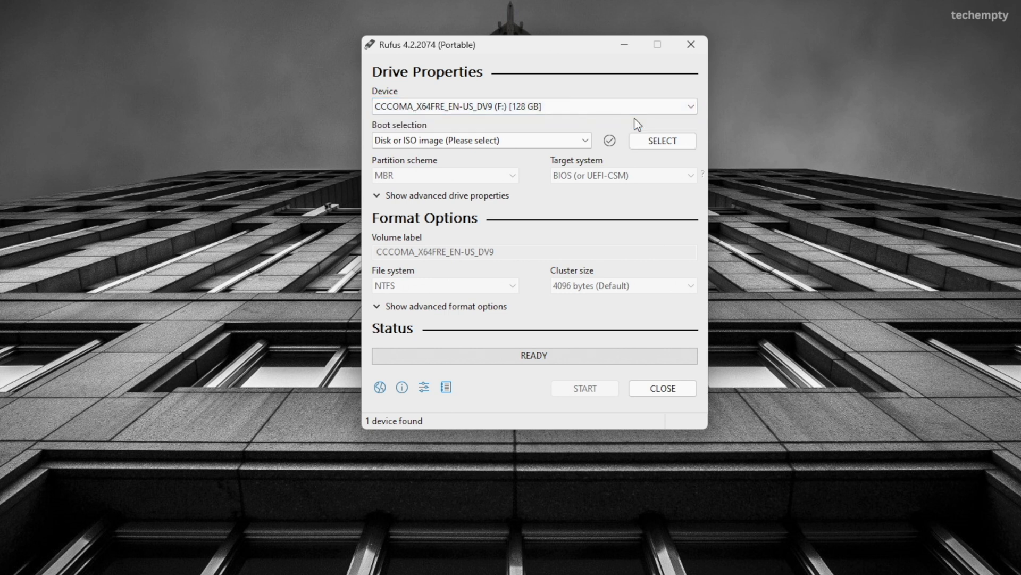
mouse_move(525, 142)
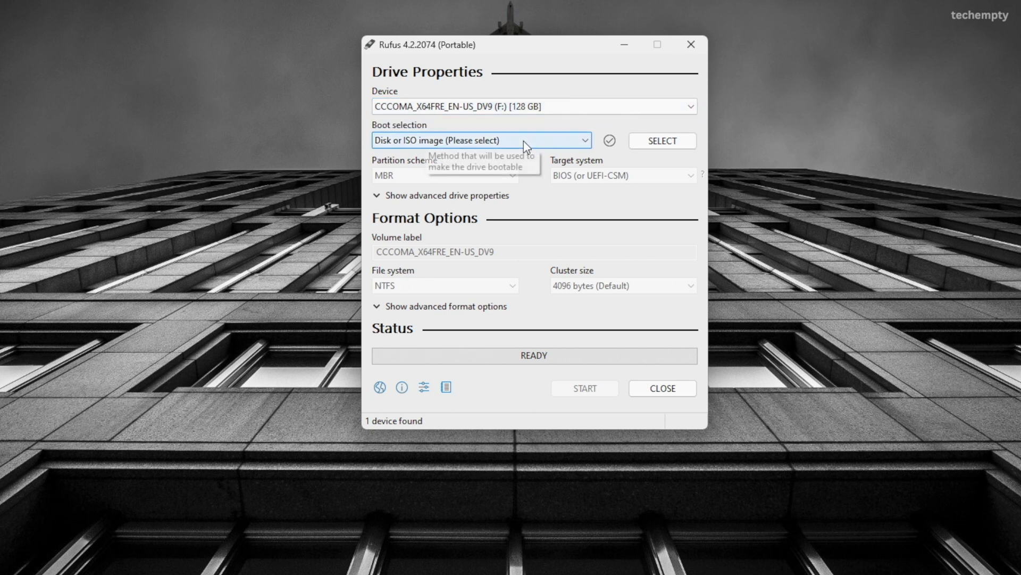
mouse_move(518, 169)
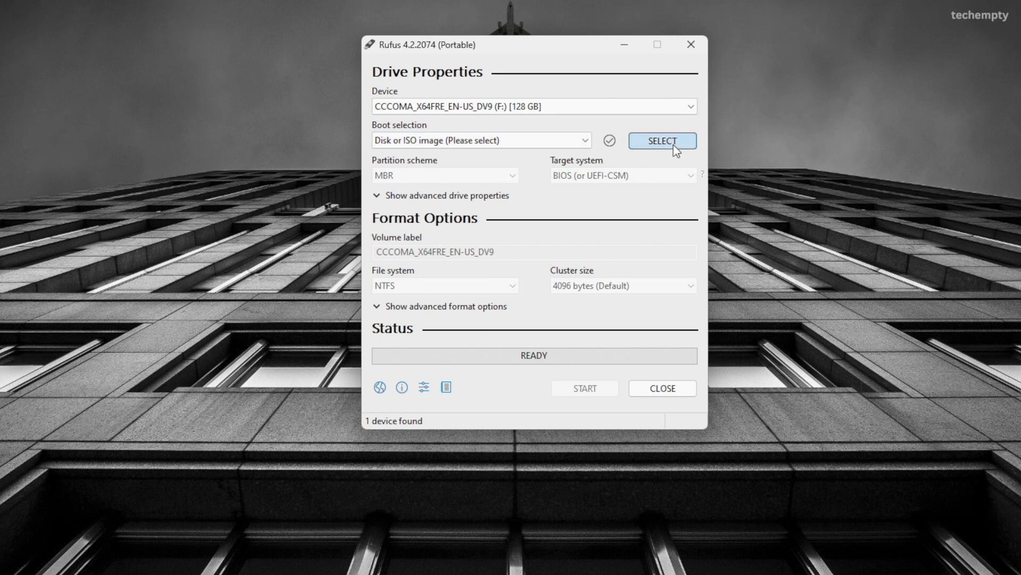
Load Win11_22H2_English_x64v2.iso, use MBR partitioning, label the volume 'win 11', and start.
click(661, 140)
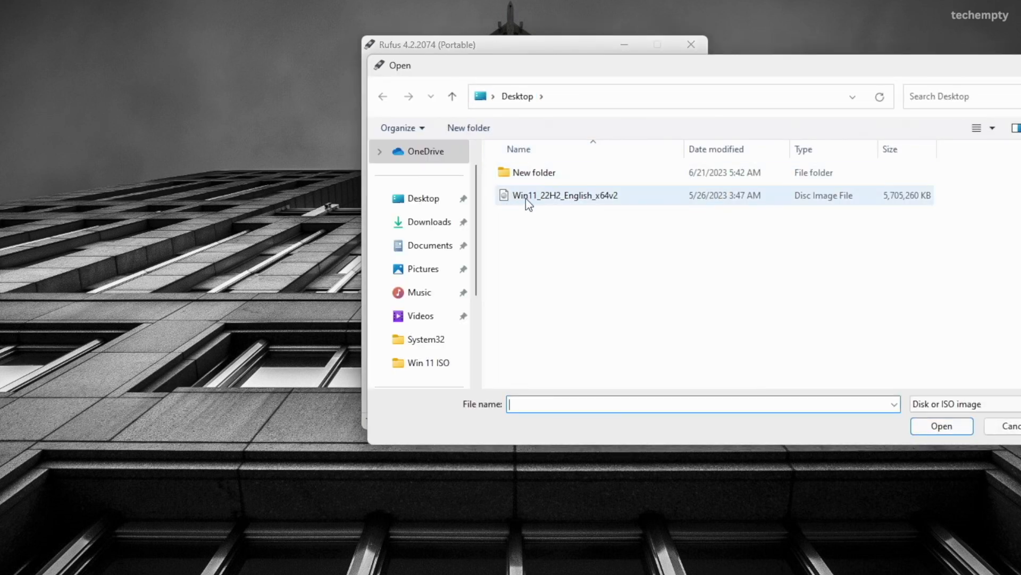
double_click(565, 194)
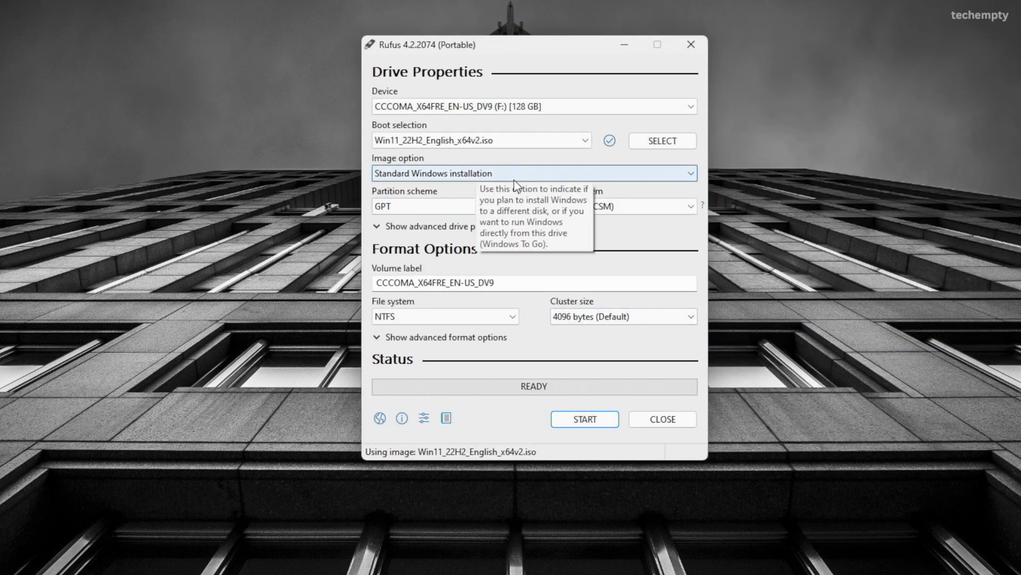
click(446, 206)
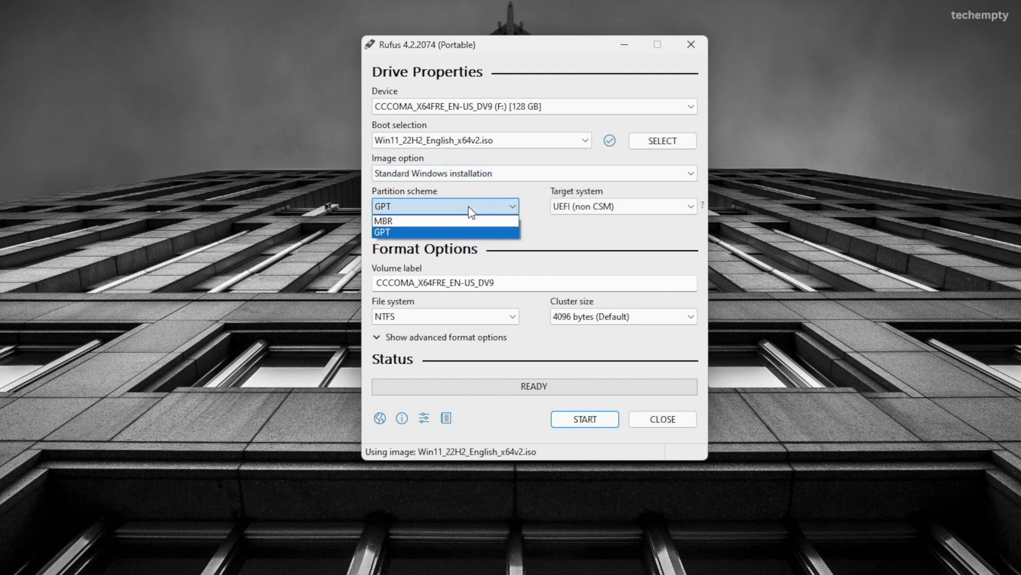
click(382, 220)
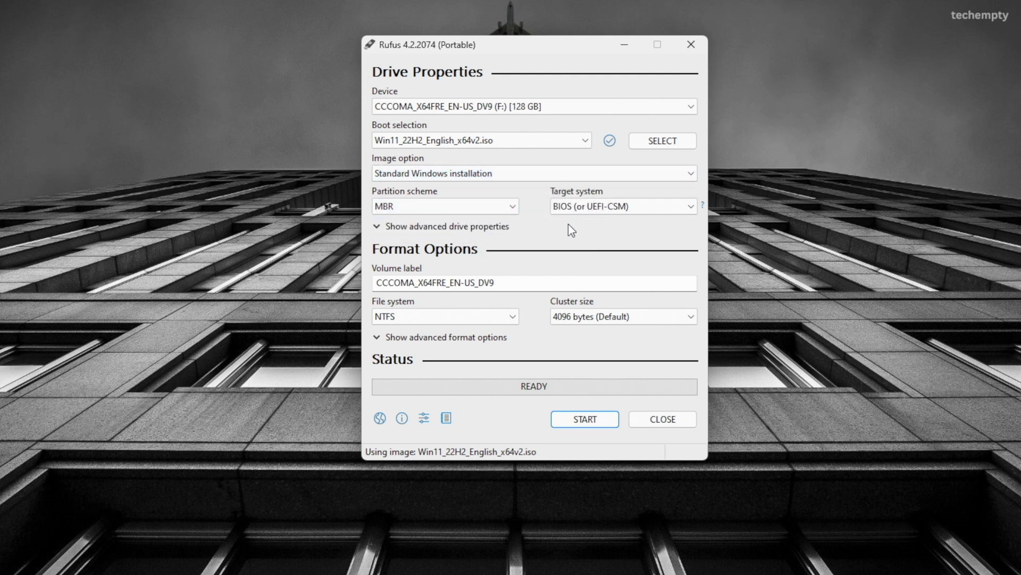
triple_click(436, 282)
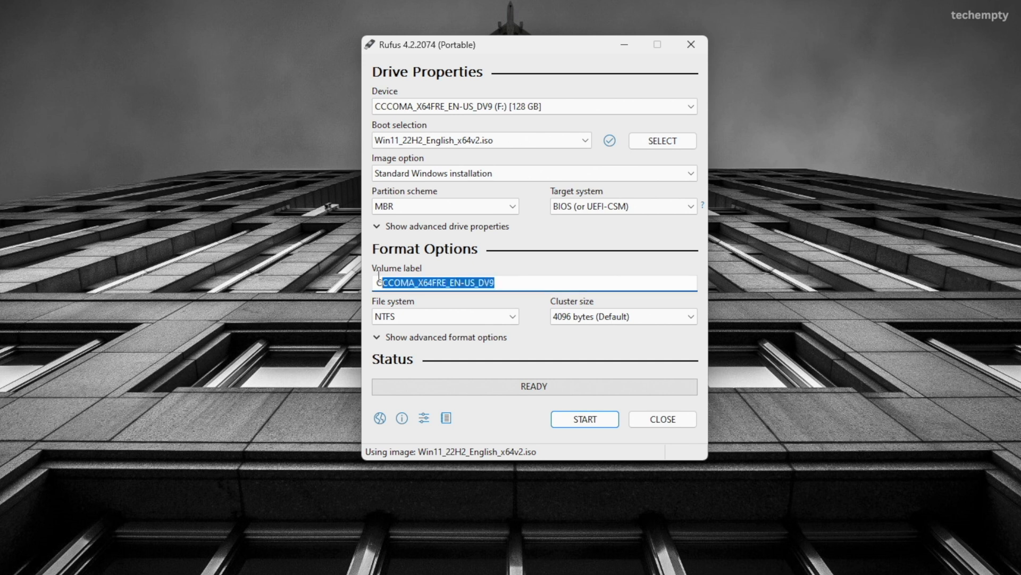
text(win 11)
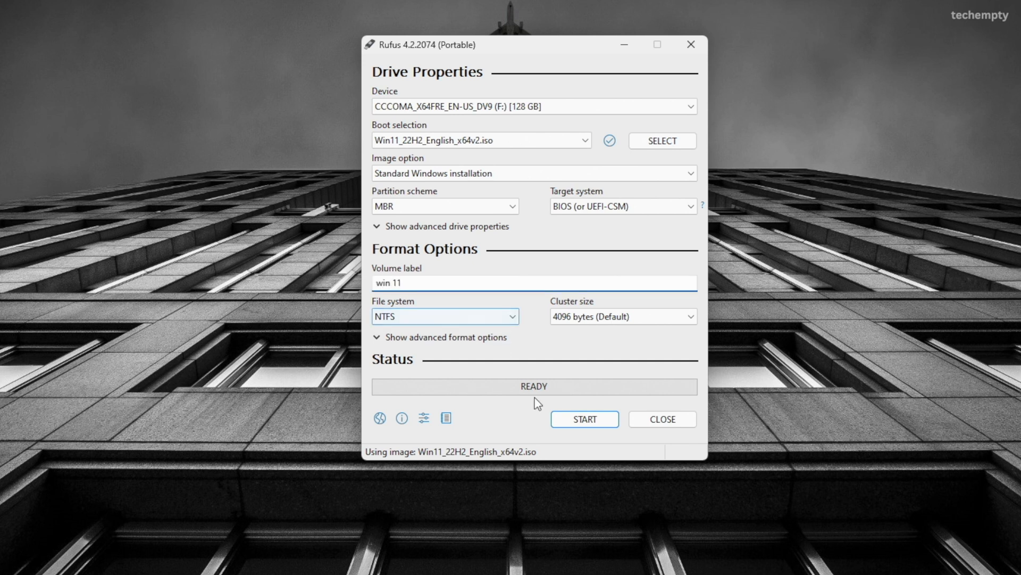
click(583, 418)
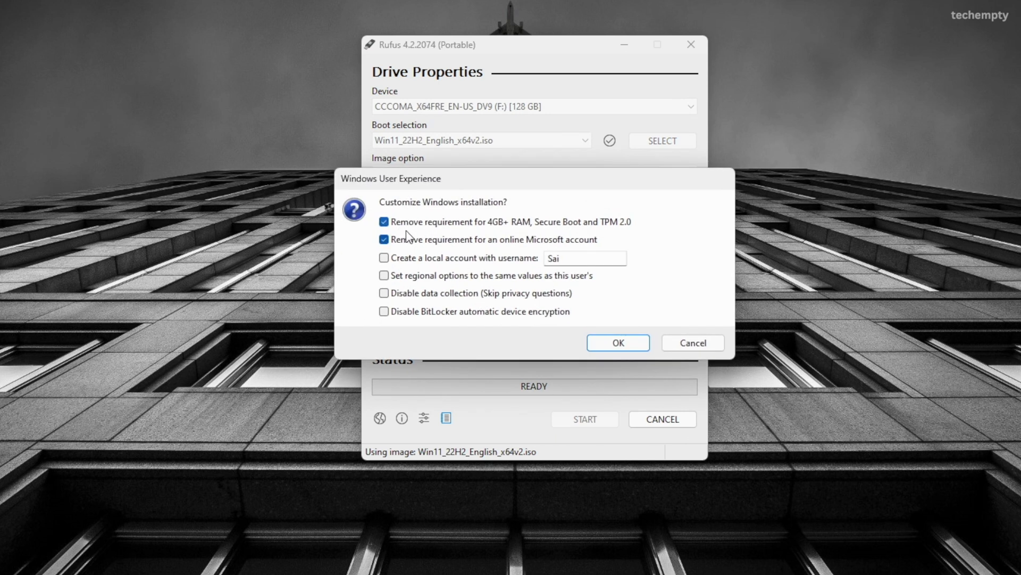
mouse_move(590, 232)
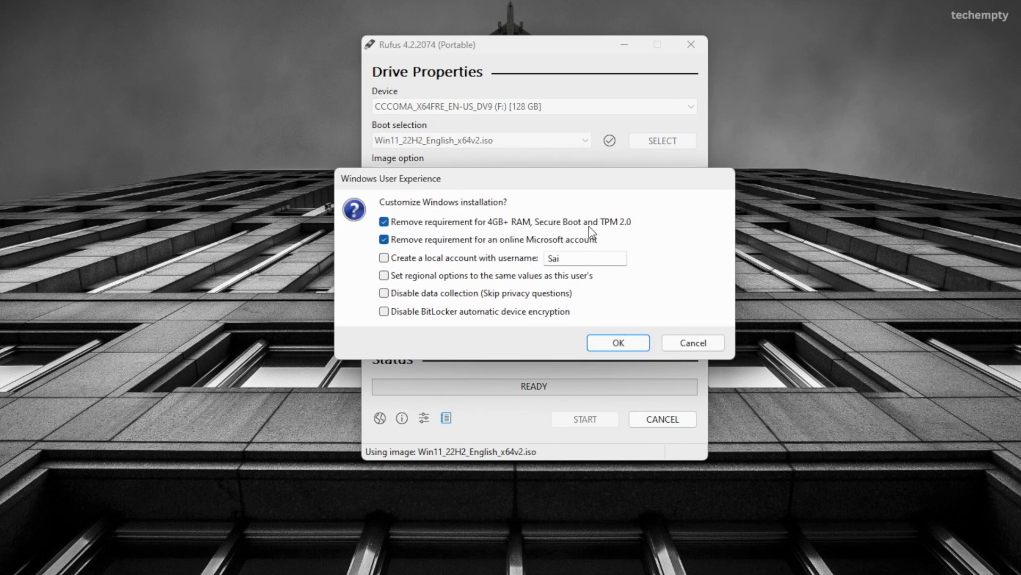
mouse_move(633, 233)
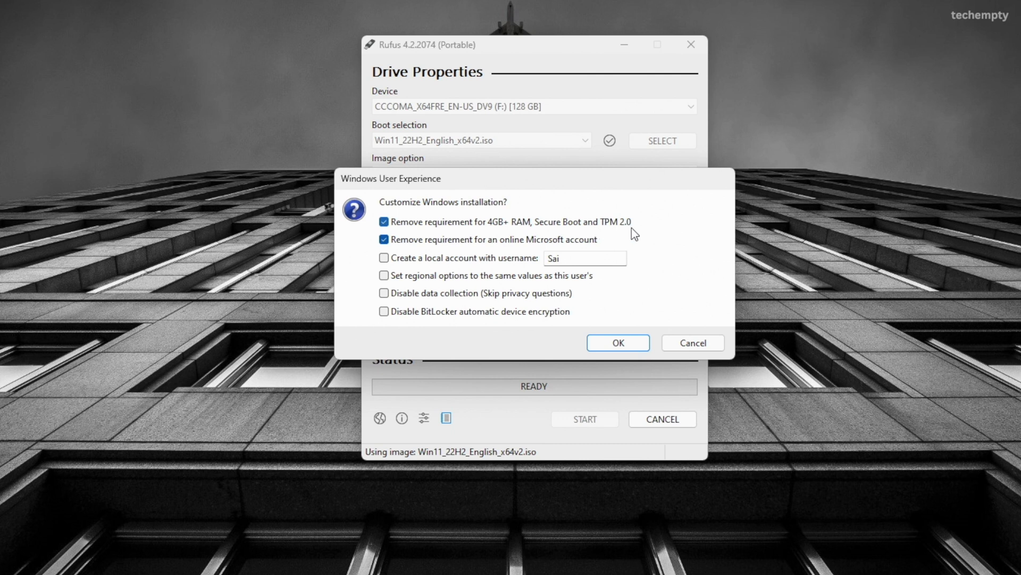
mouse_move(598, 247)
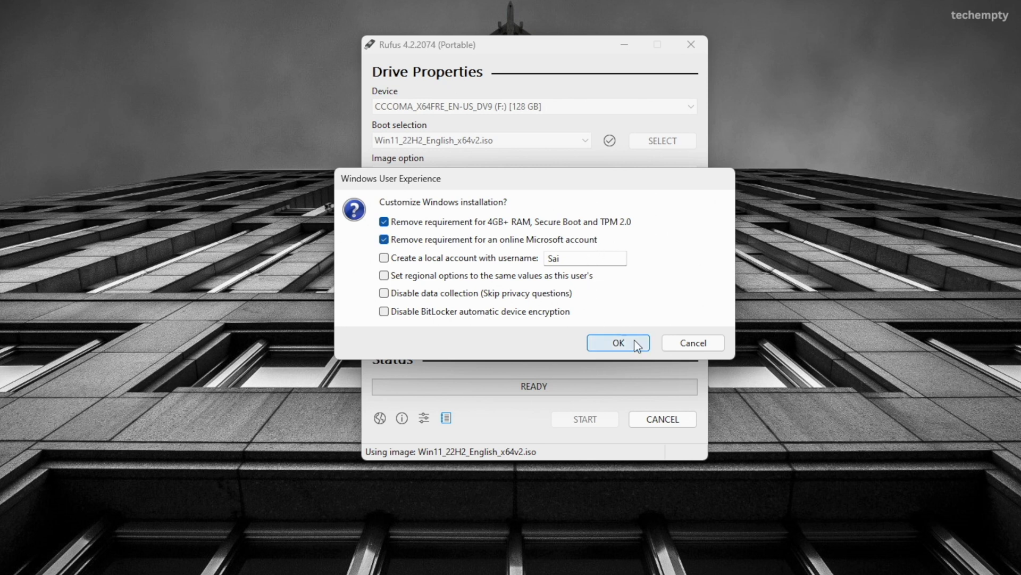
Keep RAM, Secure Boot, TPM and online-account removals and confirm erasing the USB drive.
click(617, 343)
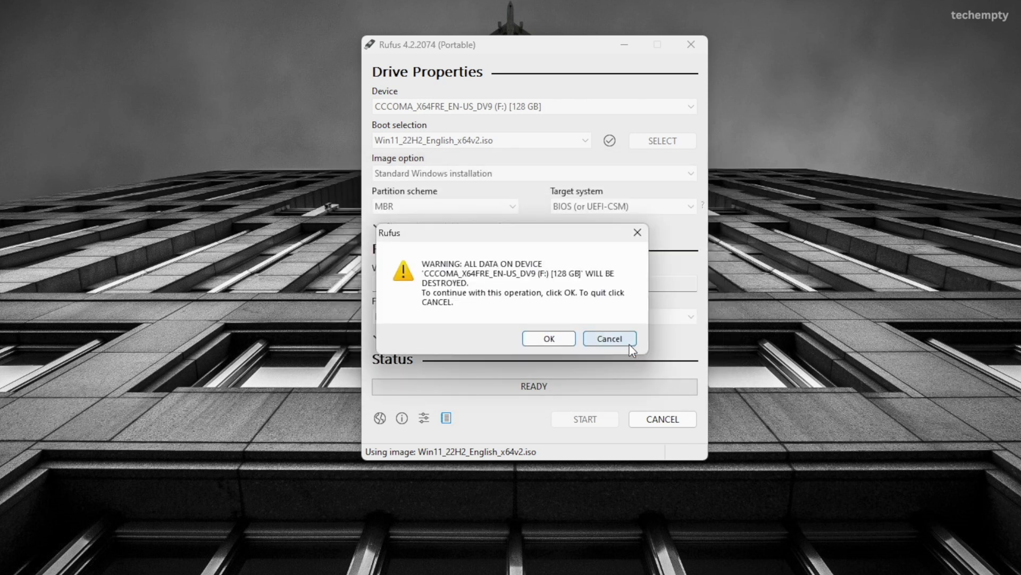
click(549, 338)
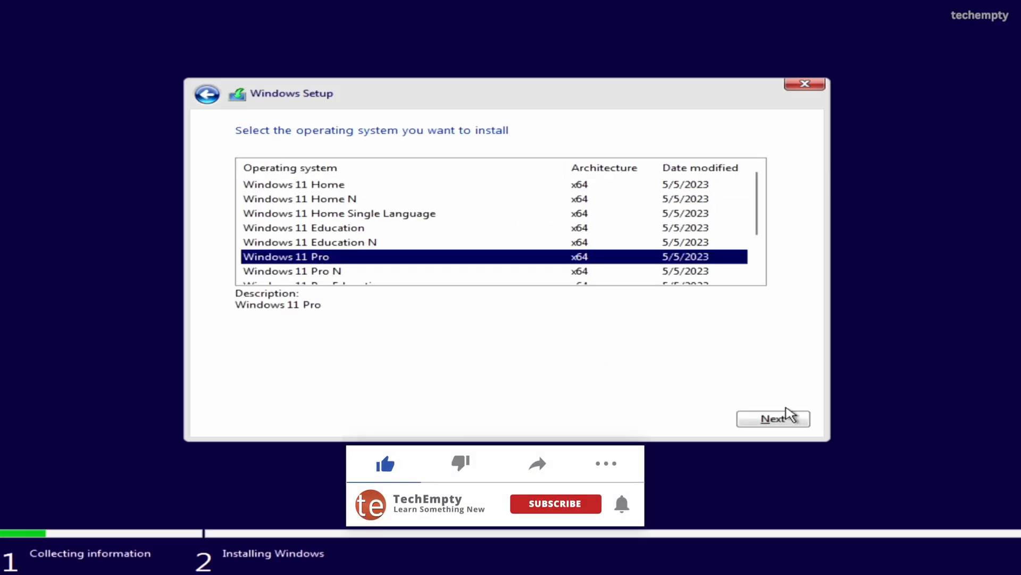
Proceed with Windows 11 Pro to reach the Upgrade or Custom installation choice.
click(773, 418)
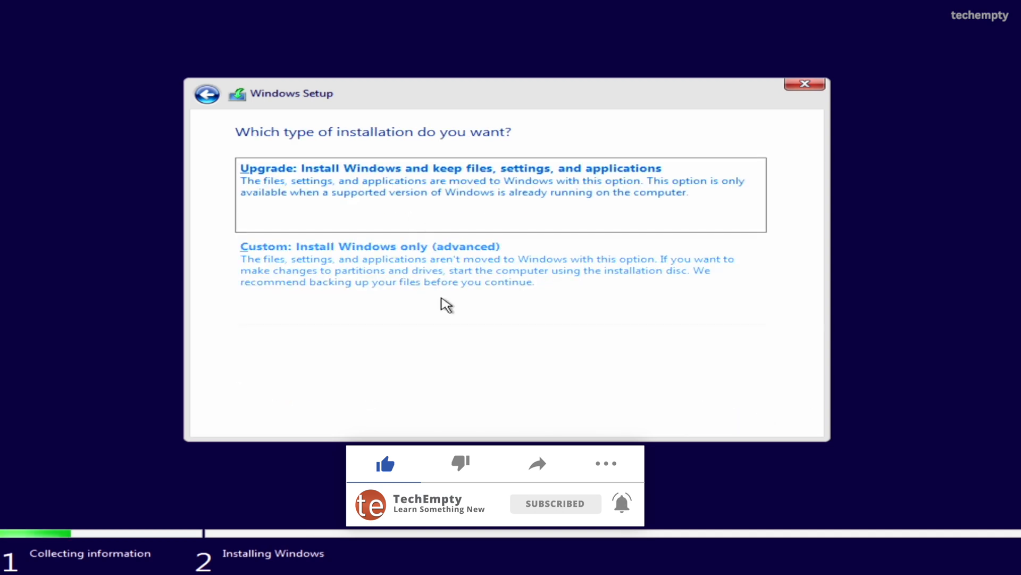